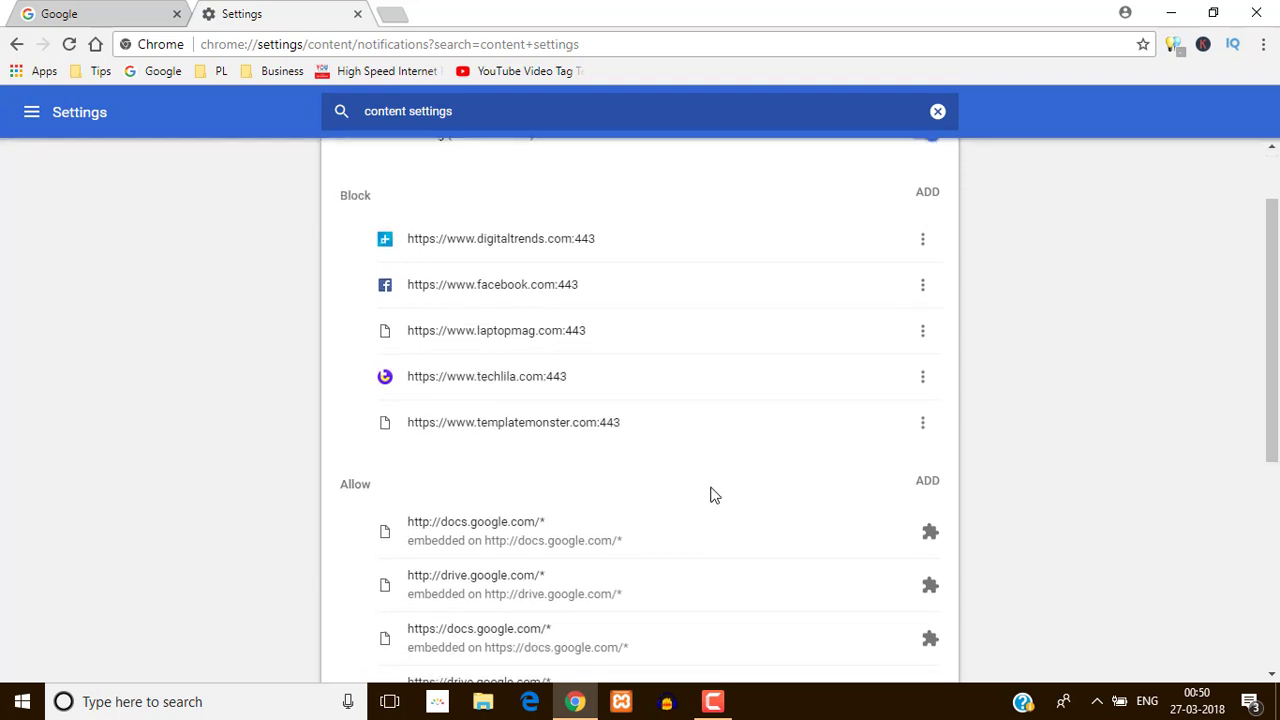
Step: Open the site menu for onlinevideoconverter.com in the notification Allow list, exposing its Remove option
click(922, 420)
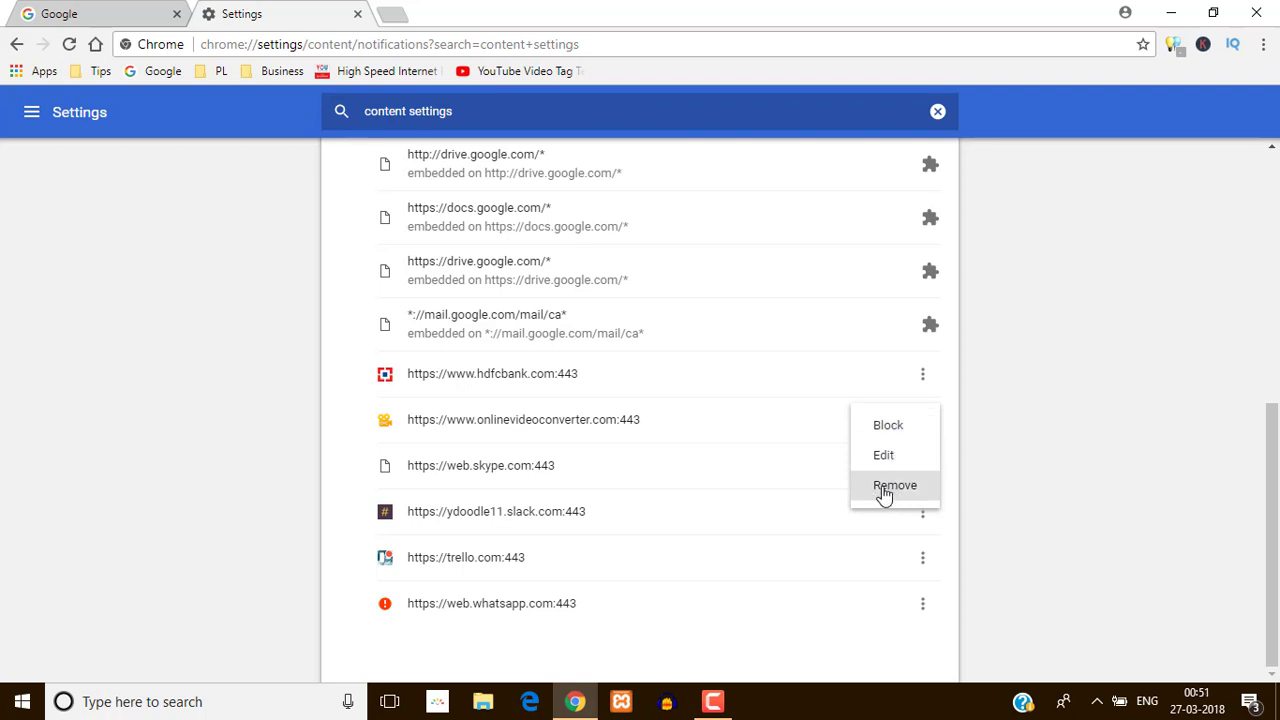
click(892, 486)
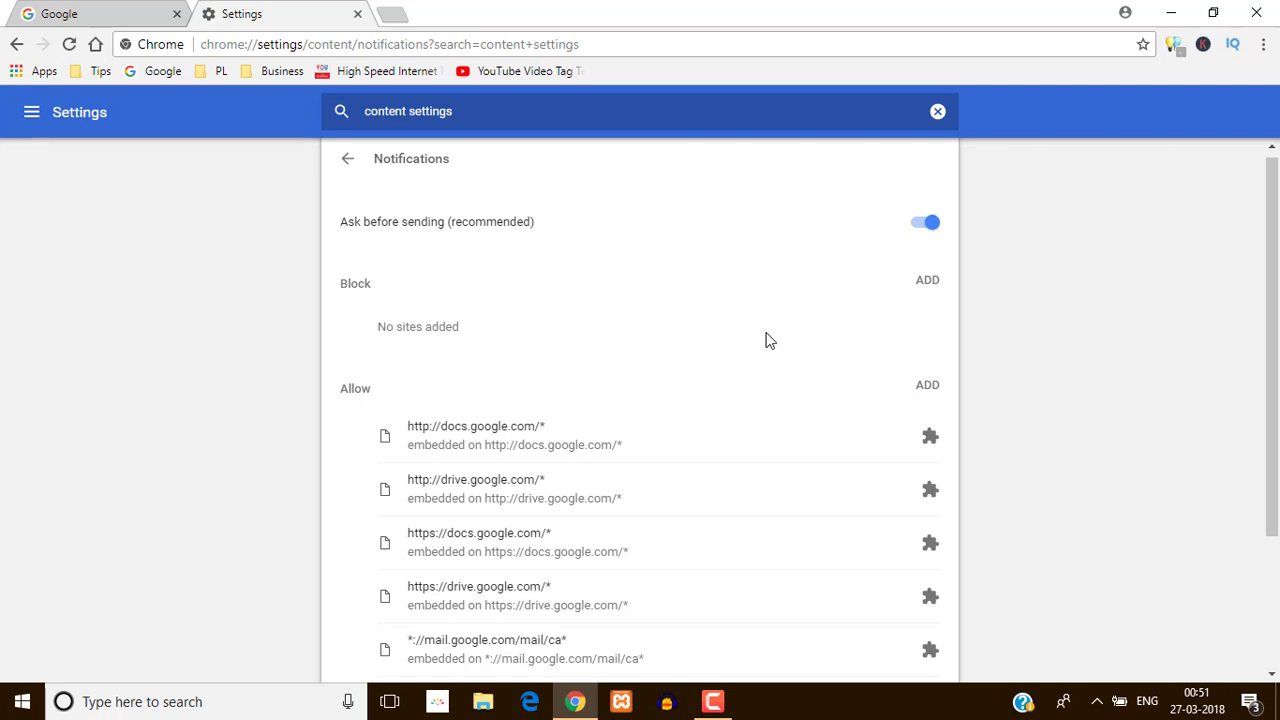